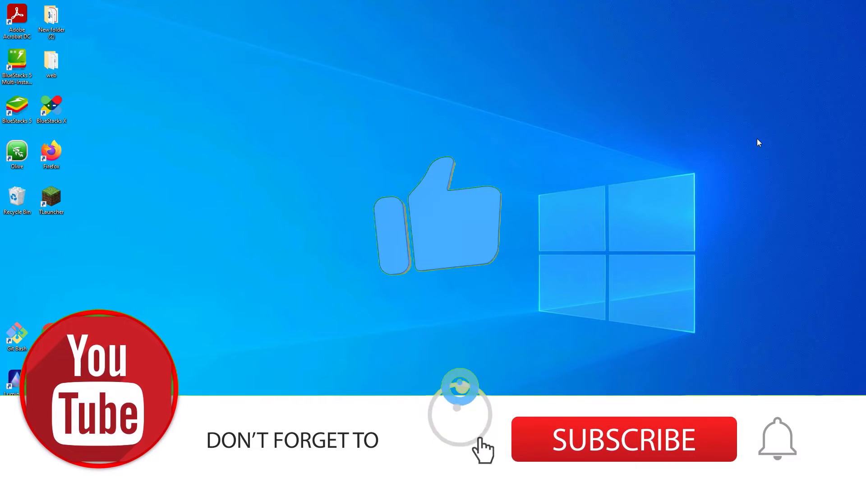
- Launch Google Chrome from the Windows taskbar
{"action": "left_click", "coordinate": [625, 440]}
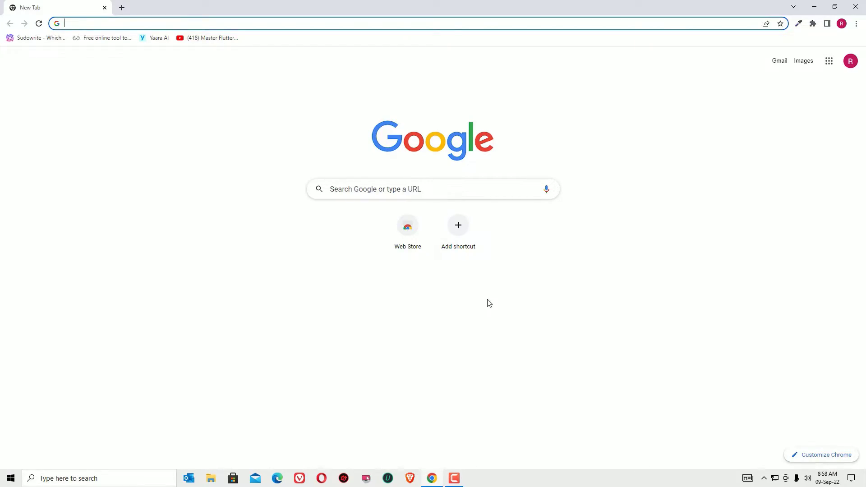
- Search 'vsdc' and open videosoftdev.com's Downloads > Video Editor page
{"action": "type", "text": "vsdc"}
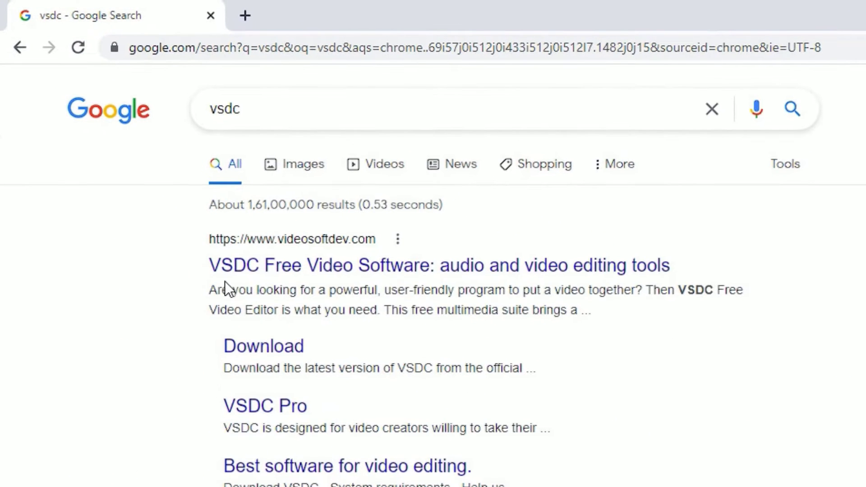
{"action": "mouse_move", "coordinate": [292, 260]}
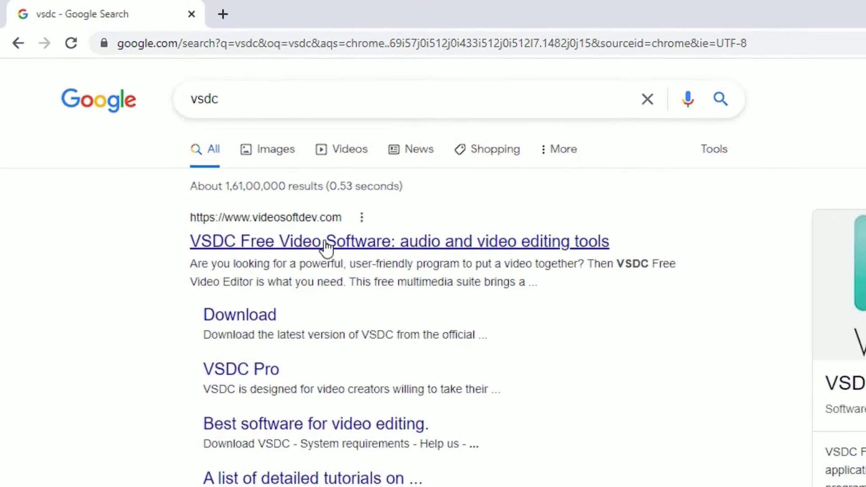
{"action": "left_click", "coordinate": [399, 241]}
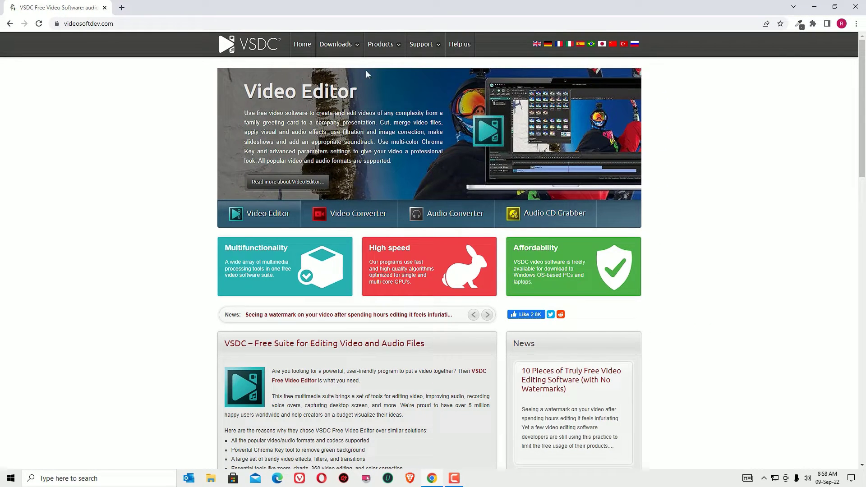
{"action": "left_click", "coordinate": [336, 45]}
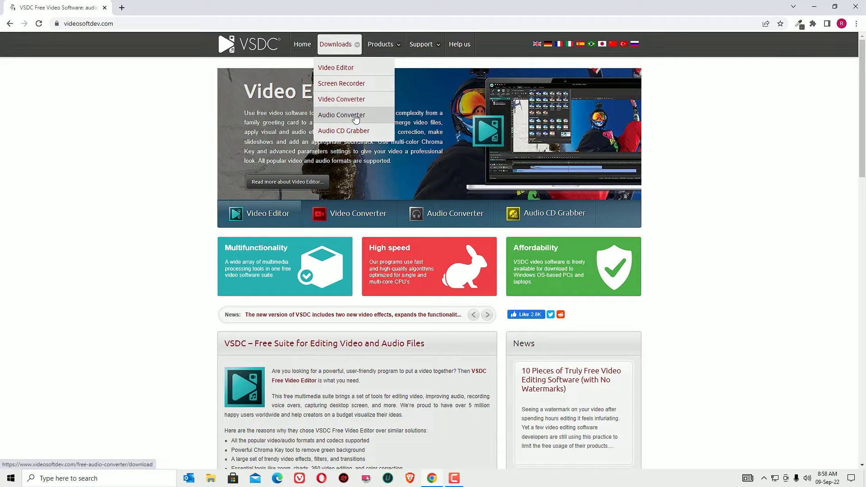
{"action": "mouse_move", "coordinate": [336, 67]}
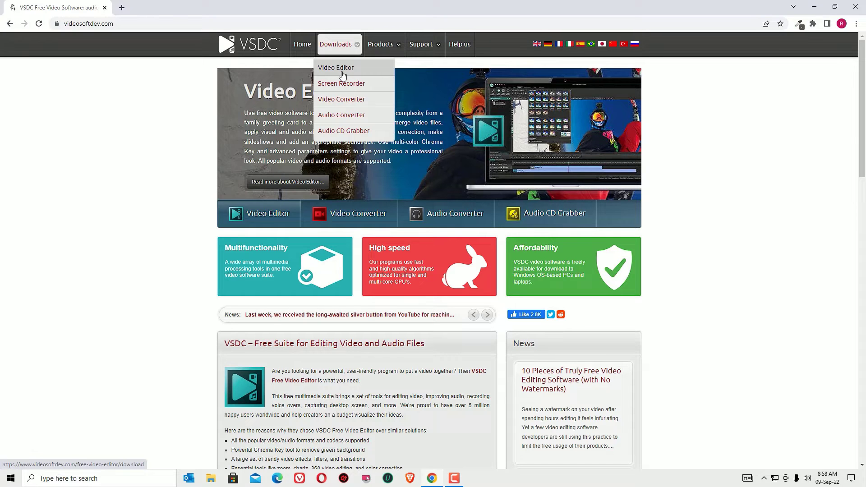
{"action": "left_click", "coordinate": [335, 68]}
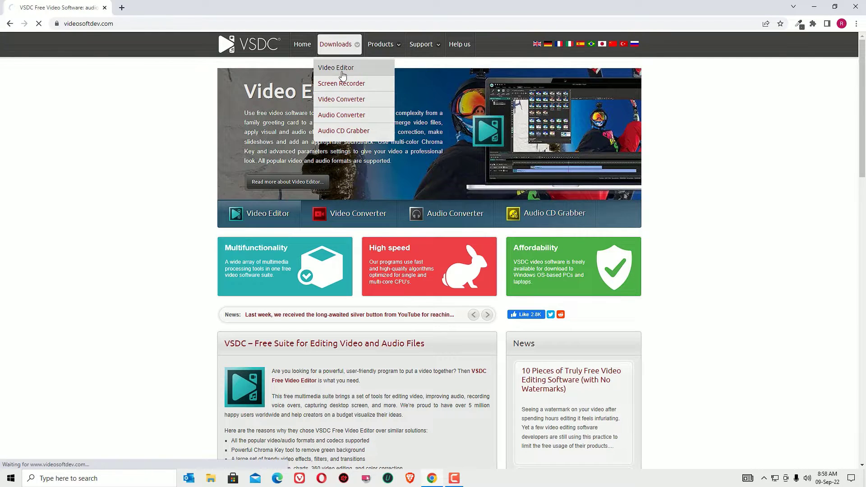
{"action": "left_click", "coordinate": [336, 67]}
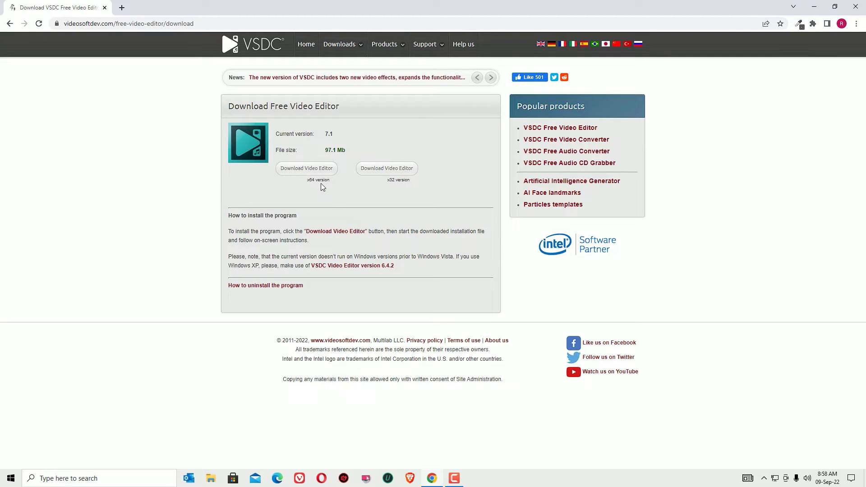
{"action": "mouse_move", "coordinate": [386, 187]}
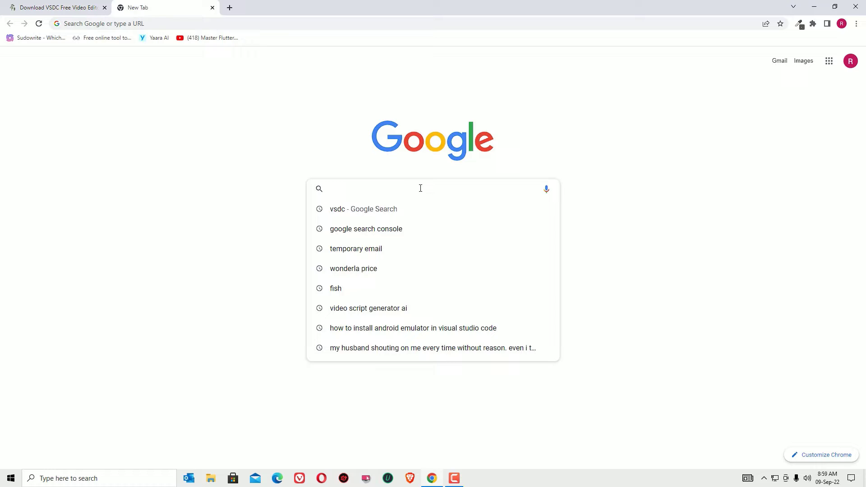
- Search 'openshot' and open the OpenShot Download v2.6.1 page
{"action": "type", "text": "open"}
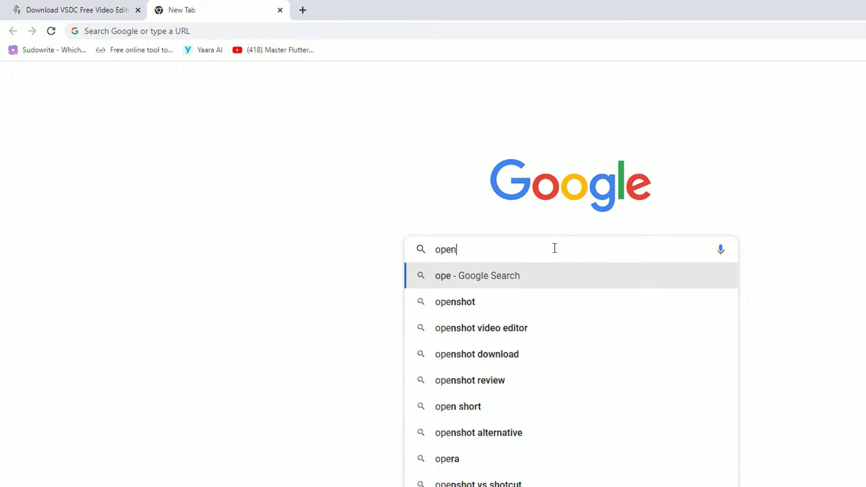
{"action": "left_click", "coordinate": [454, 301]}
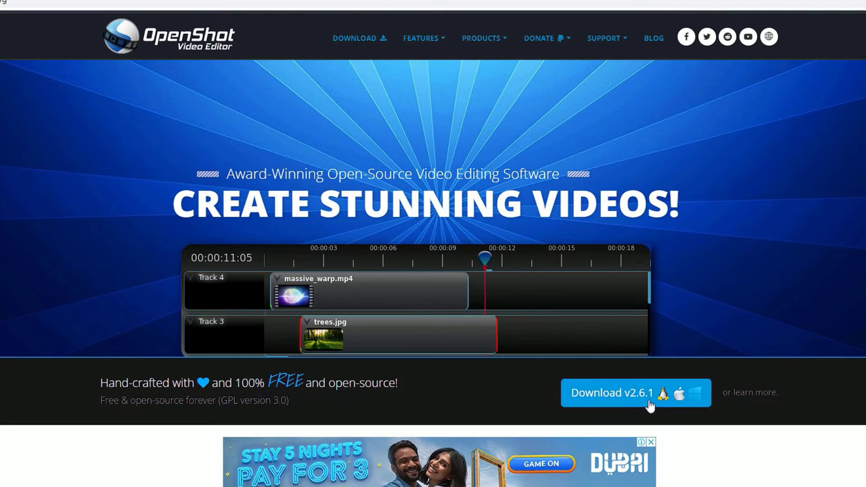
{"action": "left_click", "coordinate": [635, 393]}
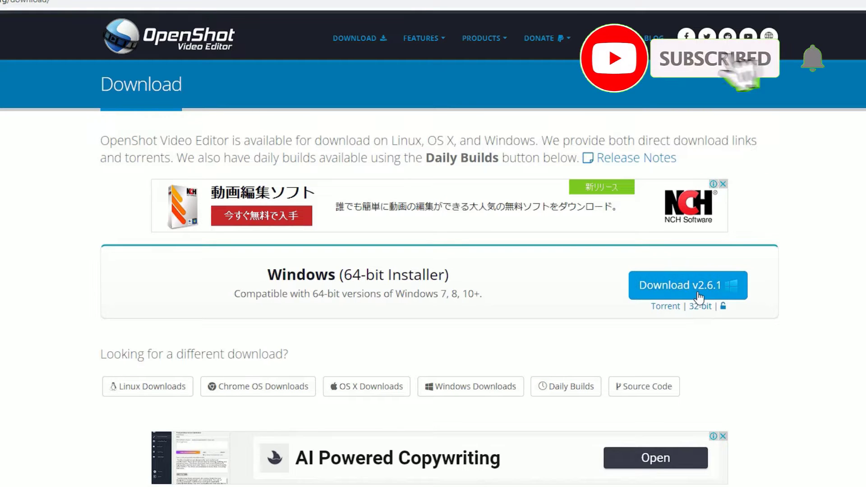
{"action": "scroll", "scroll_direction": "down", "scroll_amount": 3}
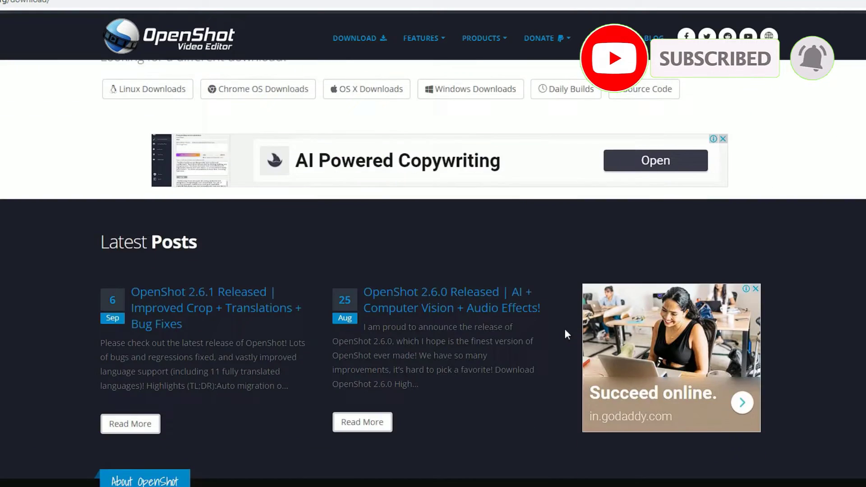
{"action": "scroll", "scroll_direction": "up", "scroll_amount": 3}
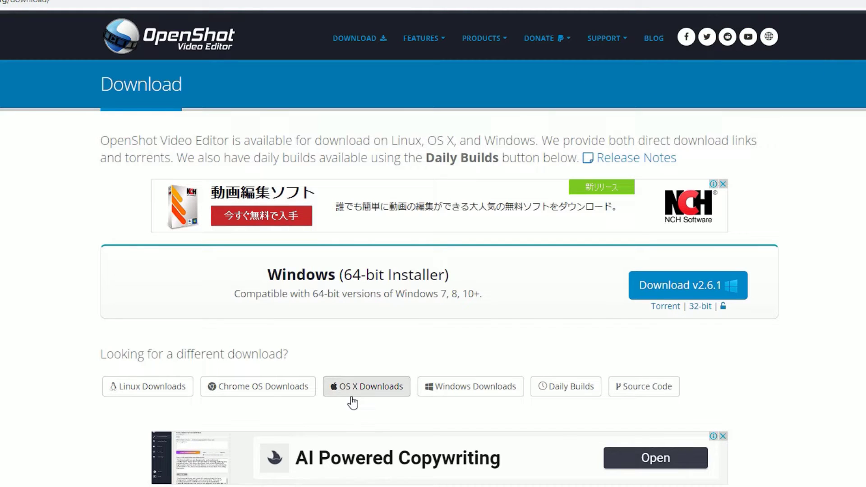
{"action": "mouse_move", "coordinate": [332, 352]}
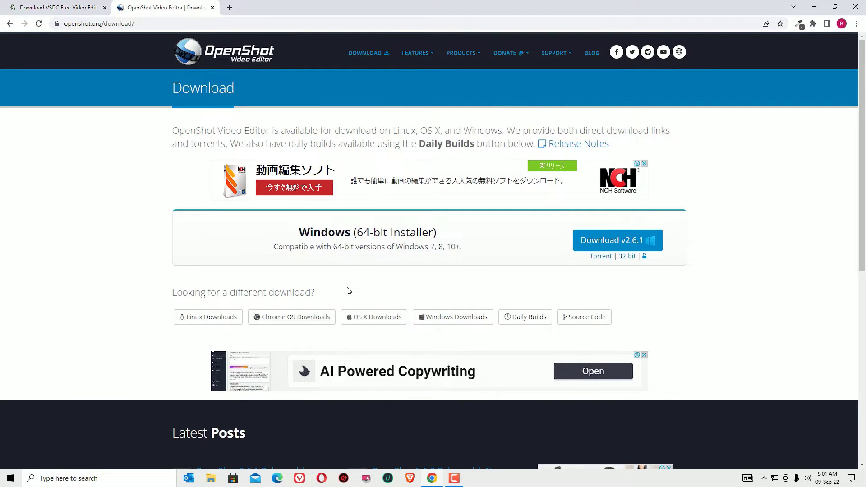
{"action": "mouse_move", "coordinate": [228, 49]}
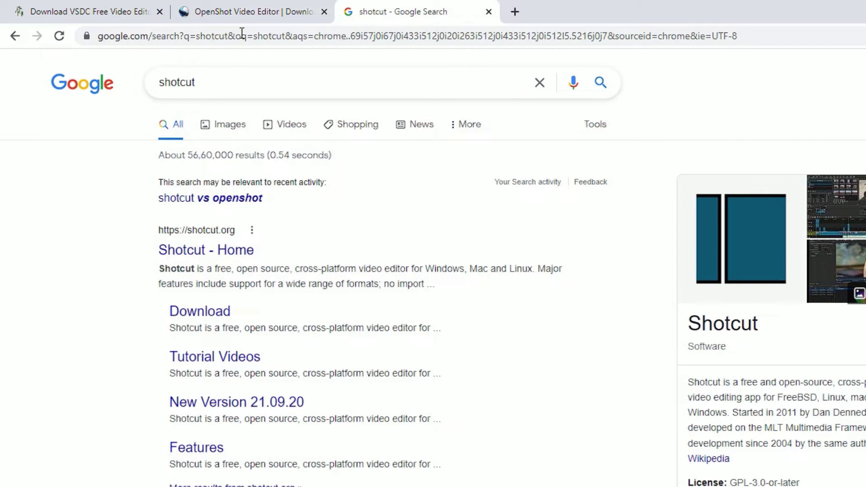
- Open the Shotcut home page on shotcut.org from the search results
{"action": "left_click", "coordinate": [205, 249]}
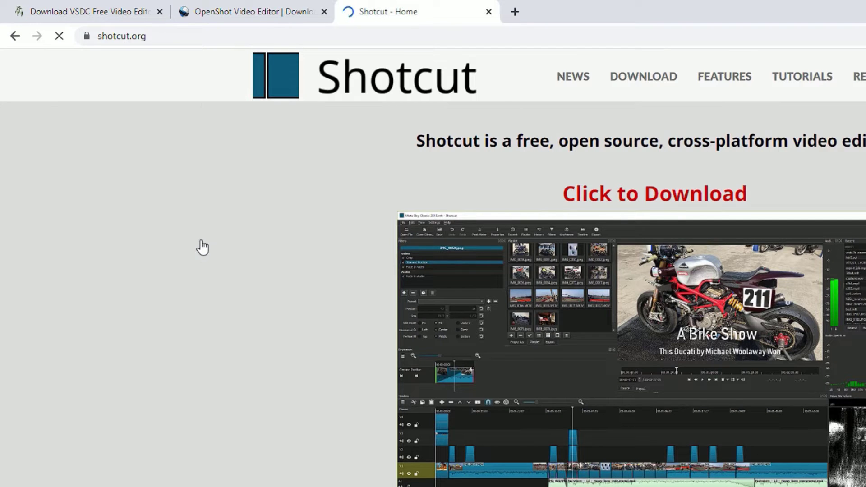
{"action": "scroll", "scroll_direction": "down", "scroll_amount": 3}
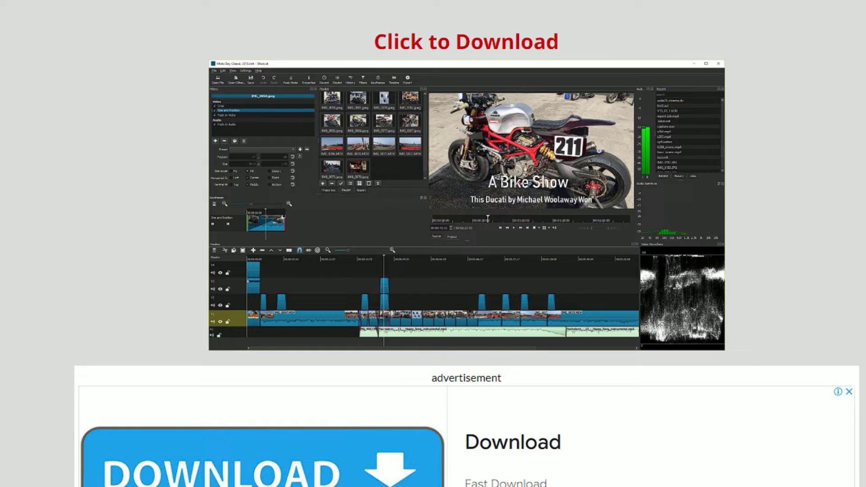
{"action": "mouse_move", "coordinate": [466, 43]}
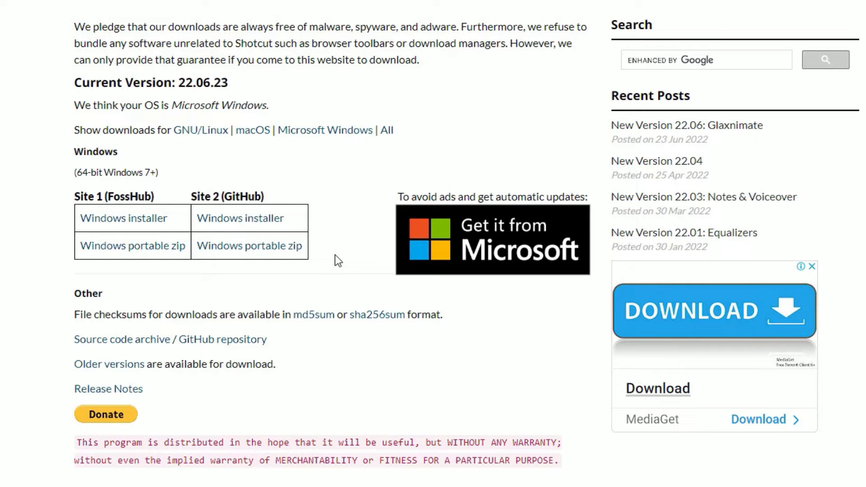
{"action": "mouse_move", "coordinate": [61, 237]}
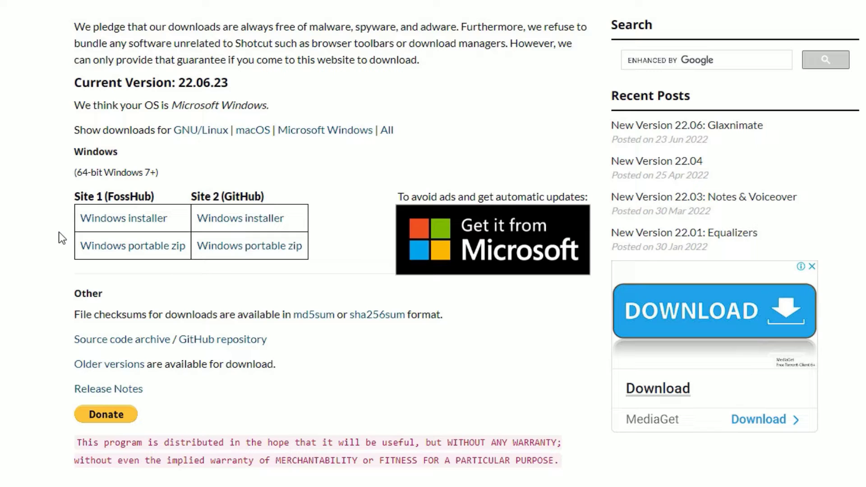
{"action": "mouse_move", "coordinate": [187, 205]}
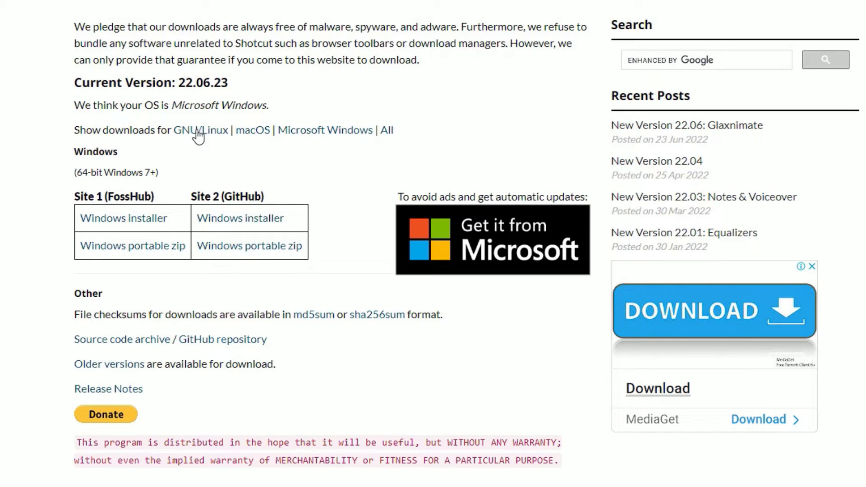
{"action": "mouse_move", "coordinate": [253, 130]}
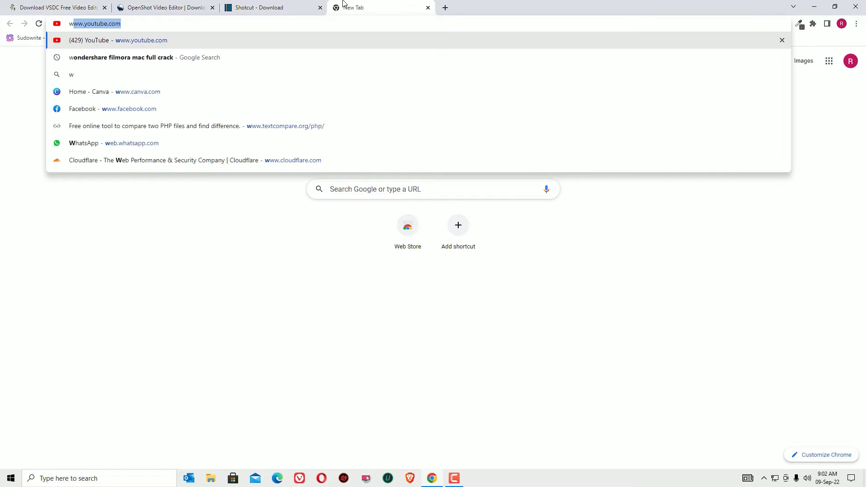
- Search Google for 'windows movie maker free download' via the address-bar suggestion
{"action": "type", "text": "windows movie maker"}
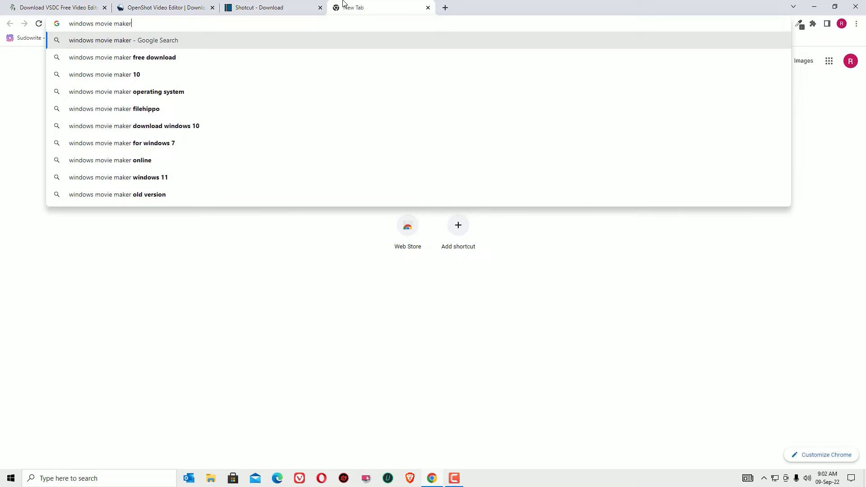
{"action": "left_click", "coordinate": [122, 57]}
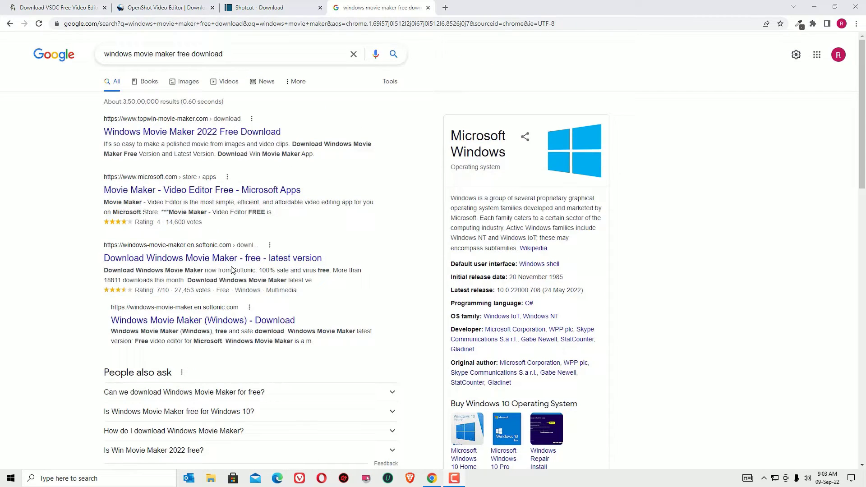
{"action": "left_click", "coordinate": [213, 258]}
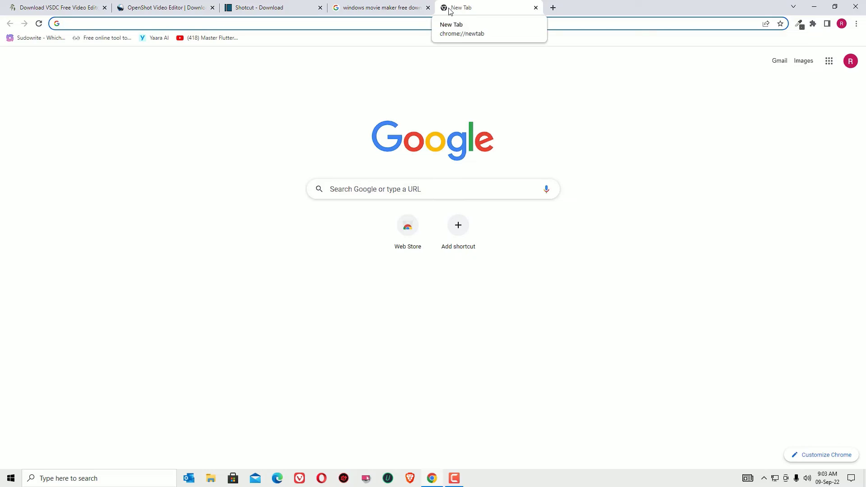
- Search 'blend' and open the Blender download page on blender.org
{"action": "type", "text": "btleviathan.weboptify.com"}
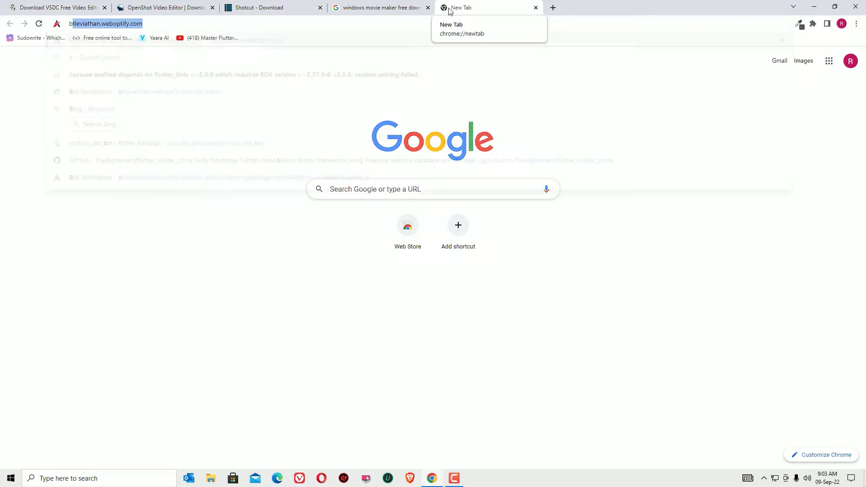
{"action": "type", "text": "blend"}
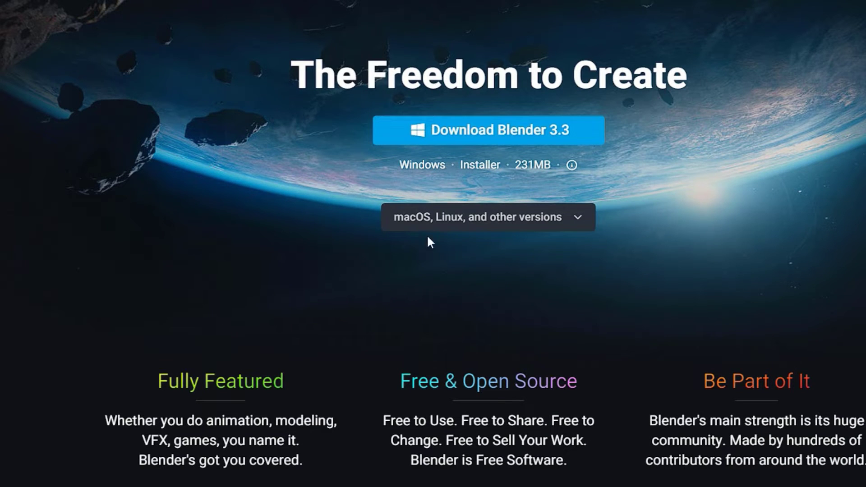
{"action": "left_click", "coordinate": [487, 216]}
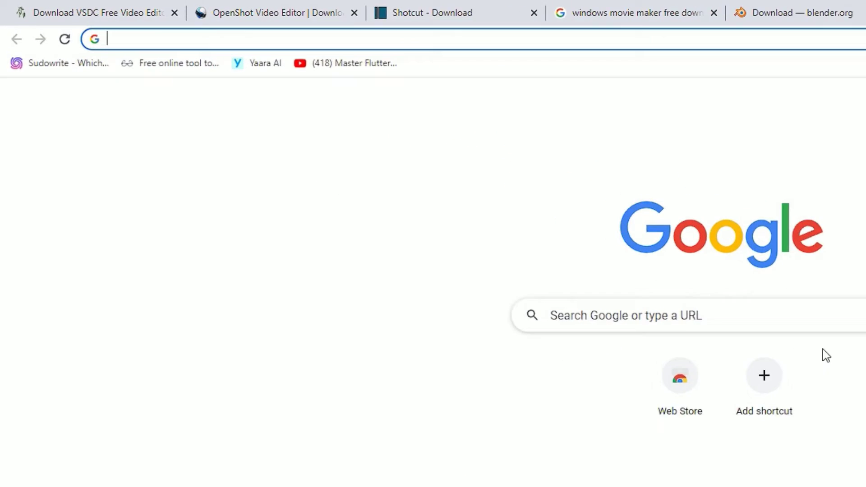
- Search 'clipchamp', open the official site and log in to app.clipchamp.com
{"action": "type", "text": "clip"}
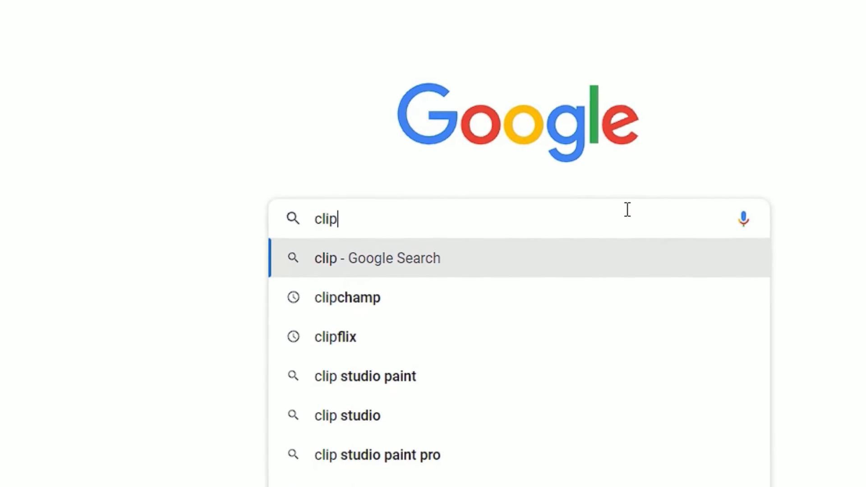
{"action": "left_click", "coordinate": [347, 297]}
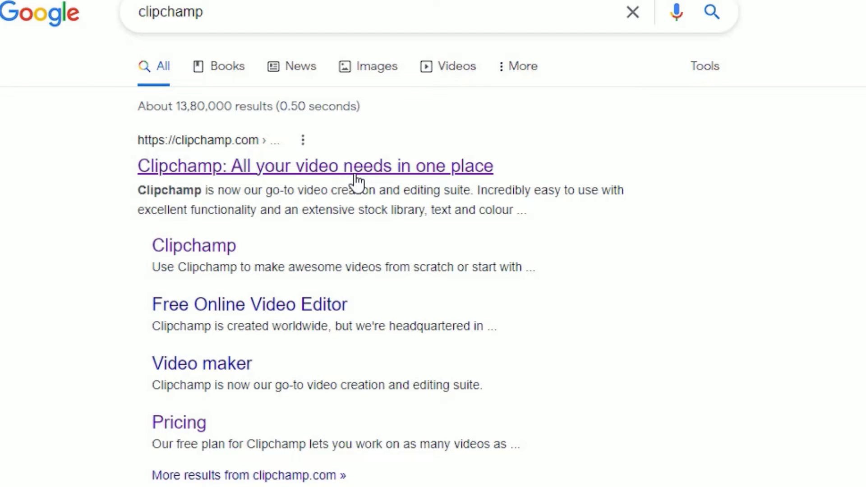
{"action": "left_click", "coordinate": [315, 165]}
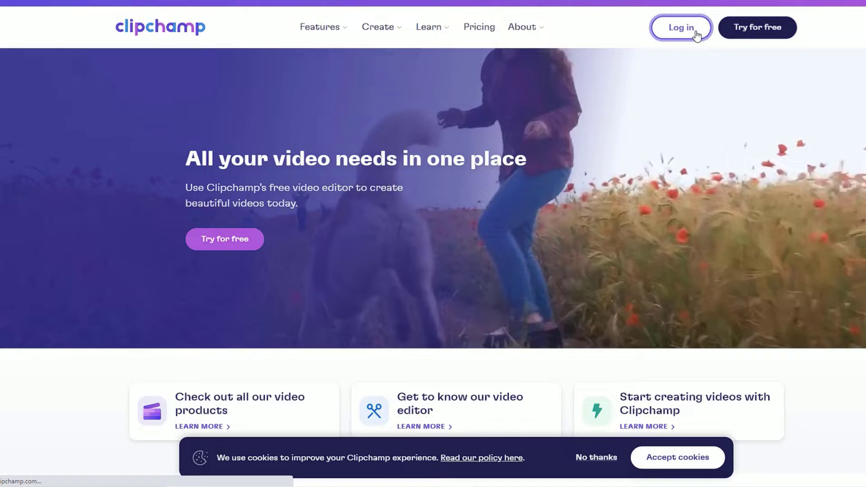
{"action": "left_click", "coordinate": [681, 27]}
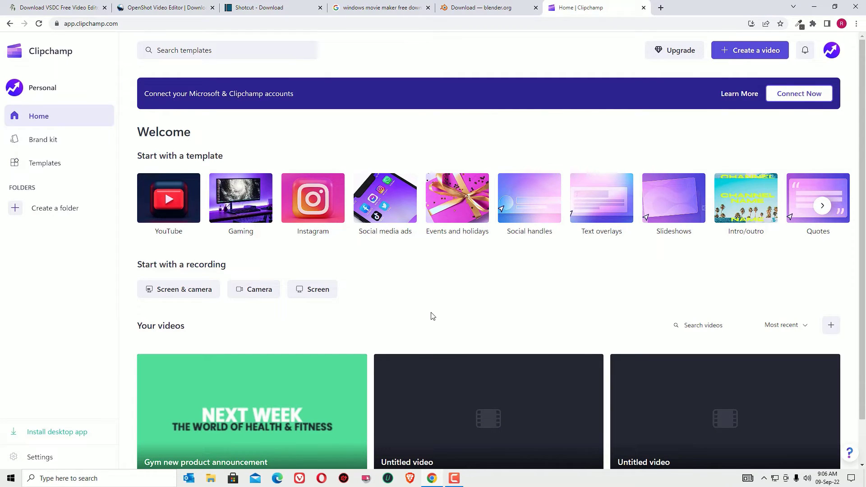
{"action": "mouse_move", "coordinate": [45, 163]}
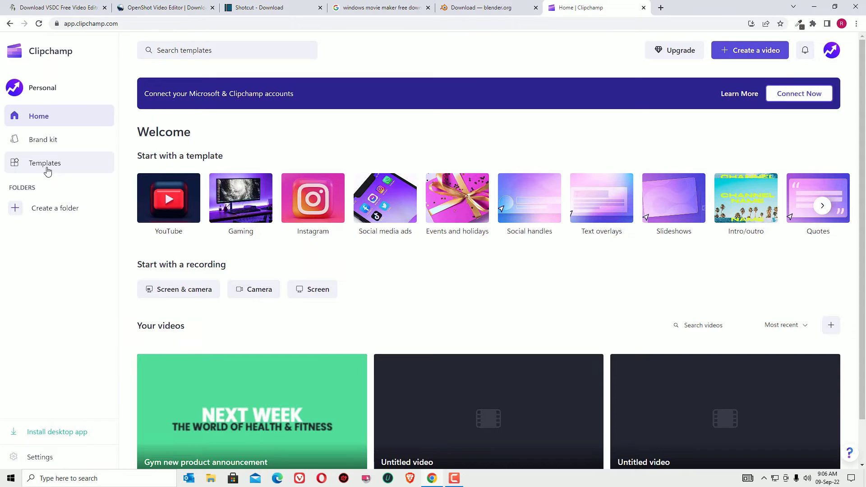
- Start a video from the Geometric YouTube gaming outro template in Templates
{"action": "left_click", "coordinate": [45, 162]}
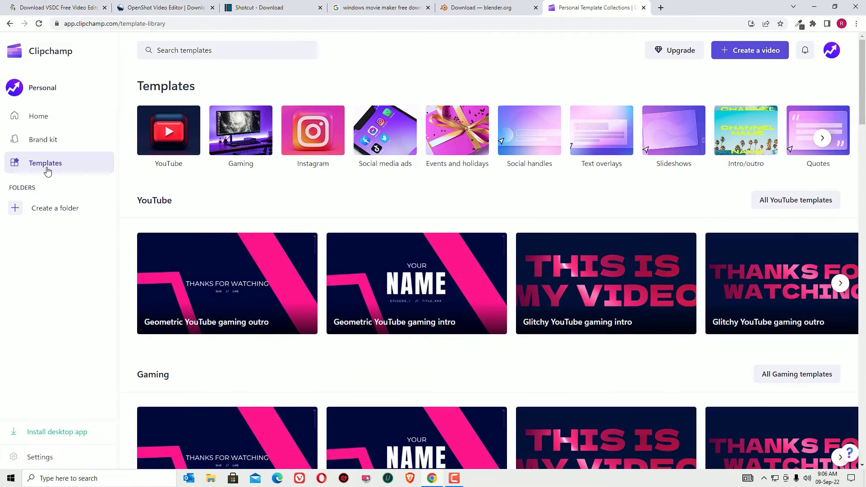
{"action": "left_click", "coordinate": [227, 284]}
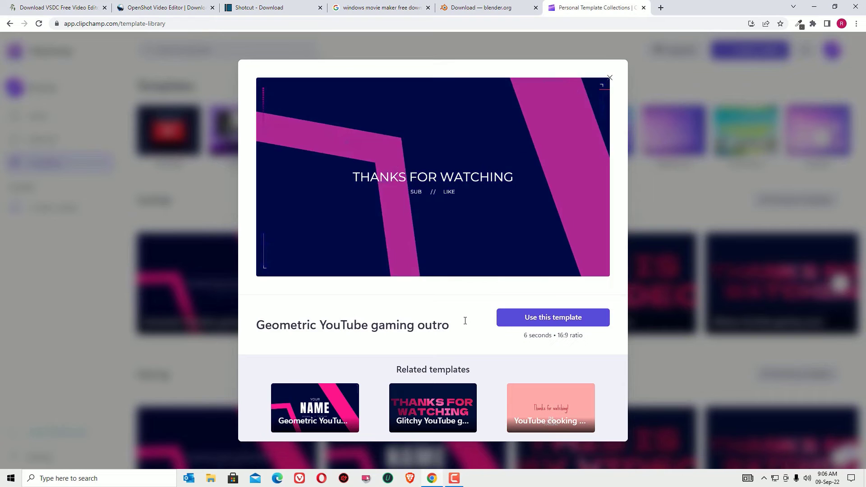
{"action": "left_click", "coordinate": [552, 317]}
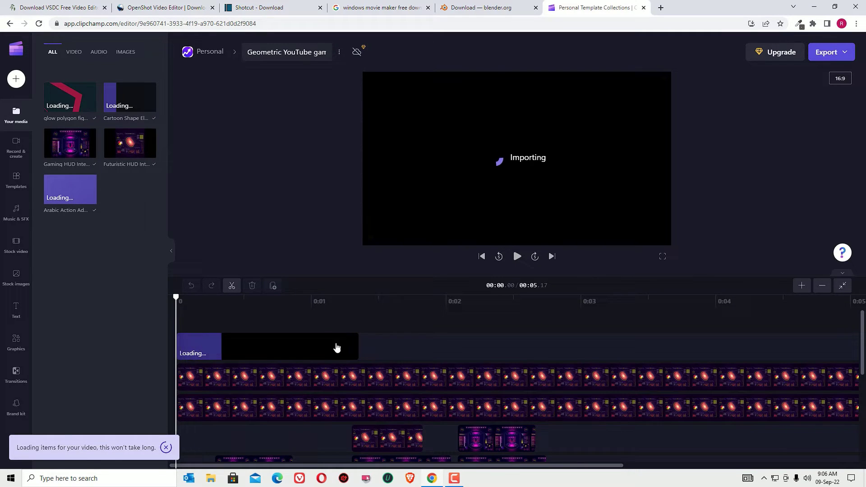
{"action": "left_click", "coordinate": [441, 301]}
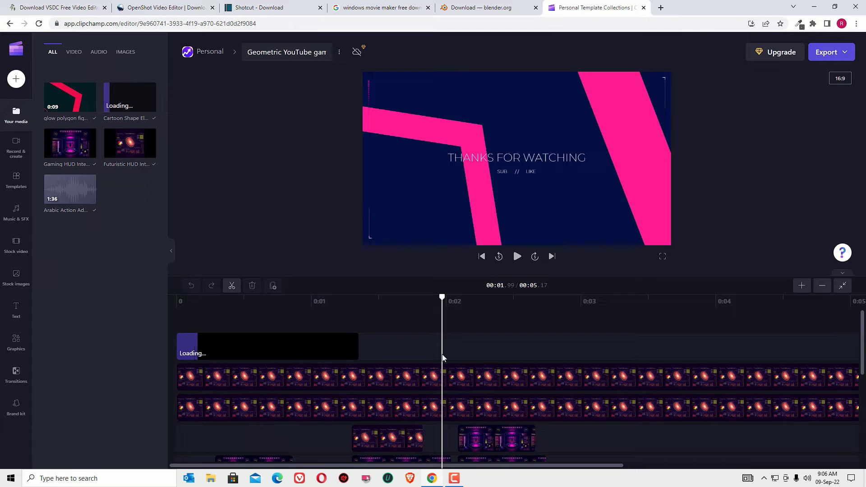
- Browse the recording, templates, stock video, images, transitions and text panels, then open a new tab
{"action": "left_click", "coordinate": [15, 148]}
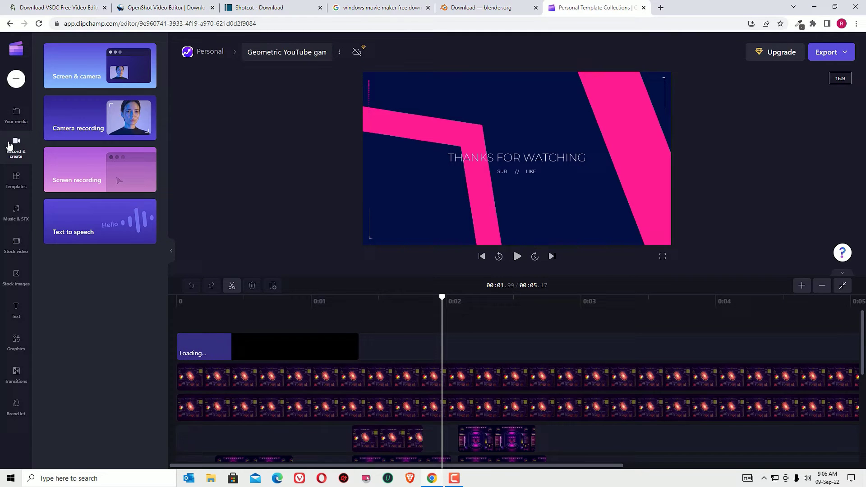
{"action": "left_click", "coordinate": [16, 179]}
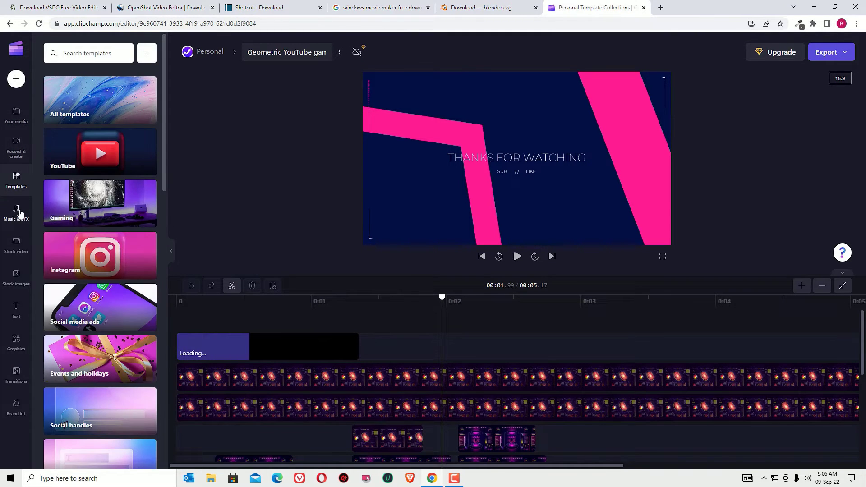
{"action": "left_click", "coordinate": [16, 244]}
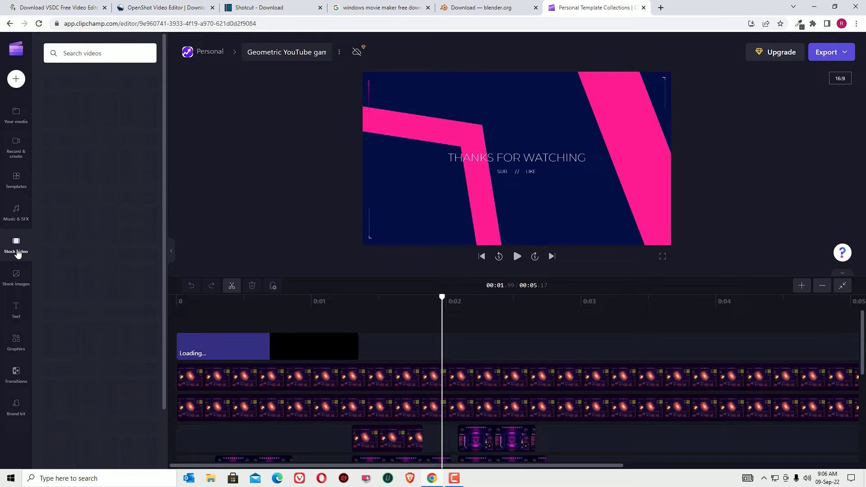
{"action": "left_click", "coordinate": [15, 243]}
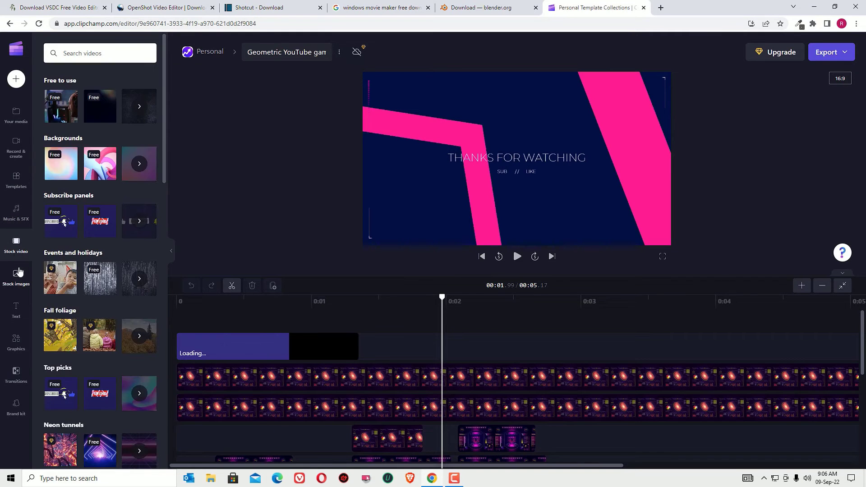
{"action": "left_click", "coordinate": [15, 276]}
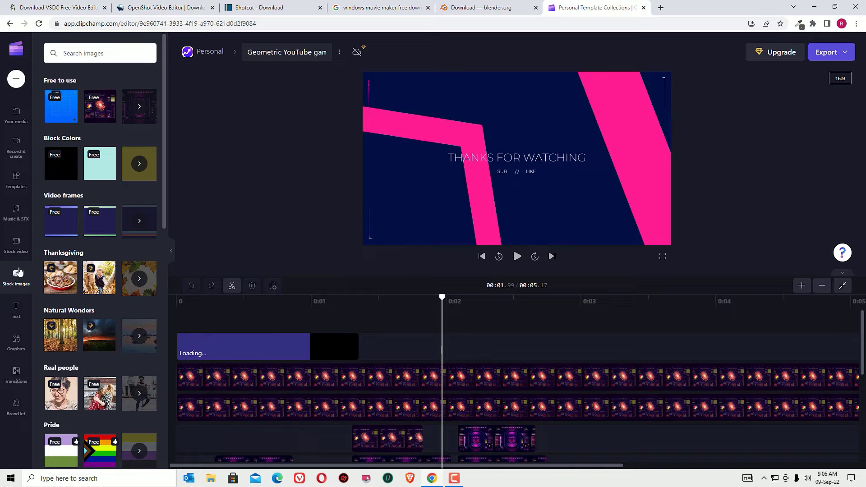
{"action": "left_click", "coordinate": [16, 374]}
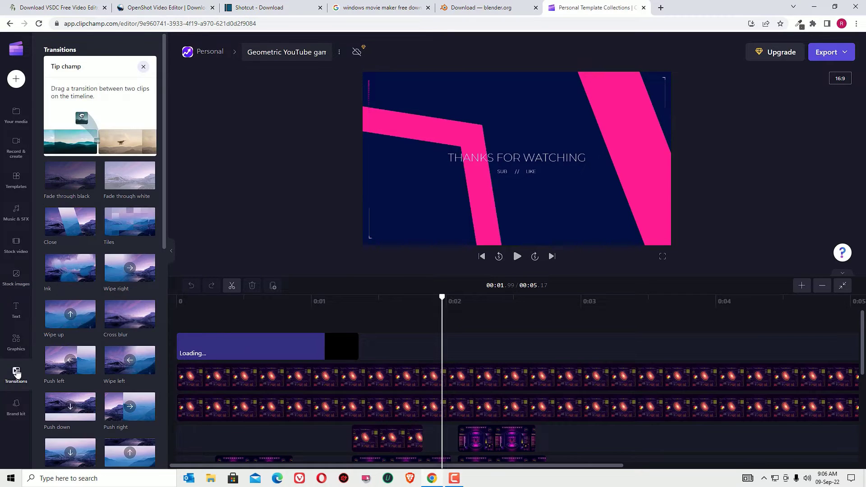
{"action": "left_click", "coordinate": [16, 309]}
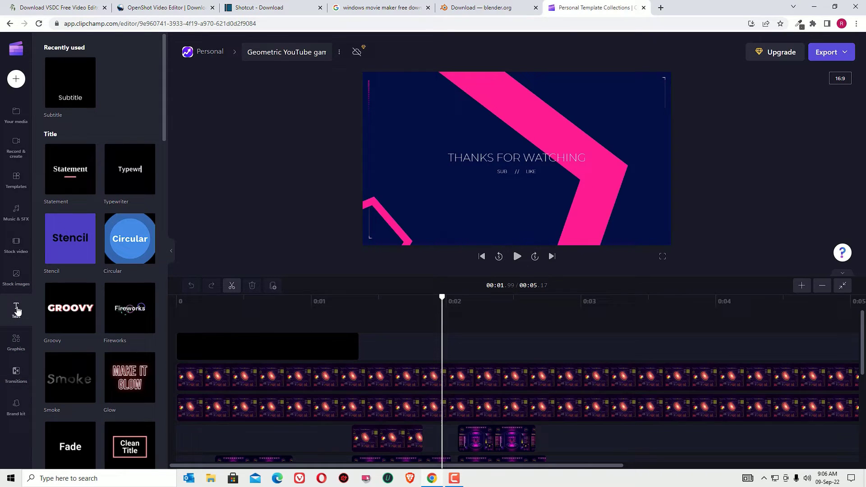
{"action": "left_click", "coordinate": [267, 346]}
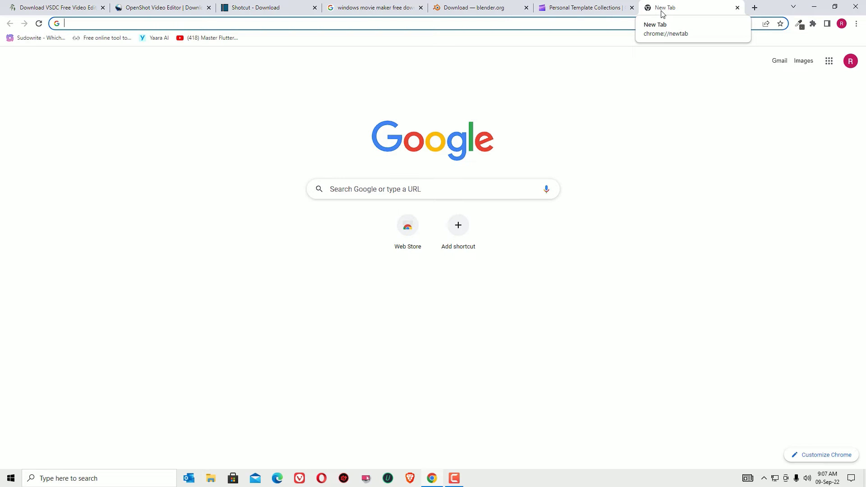
- Search 'imovie' and open Apple's iMovie - Apple (IN) page
{"action": "type", "text": "imovie"}
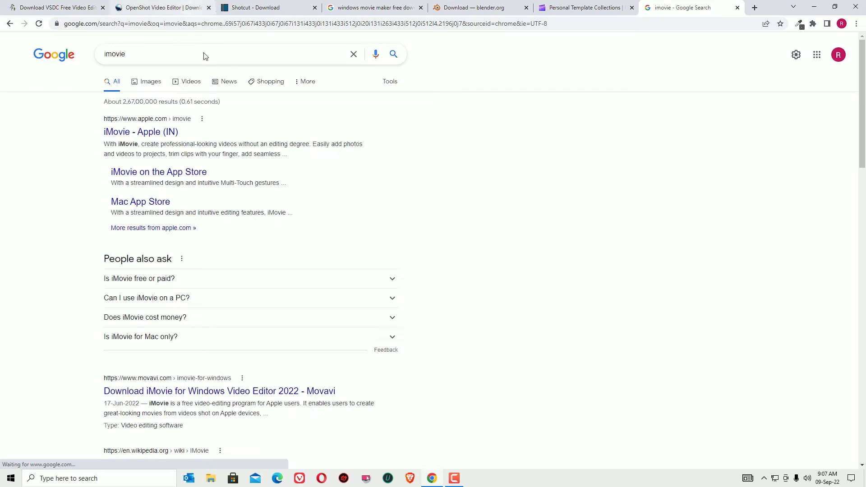
{"action": "left_click", "coordinate": [140, 131]}
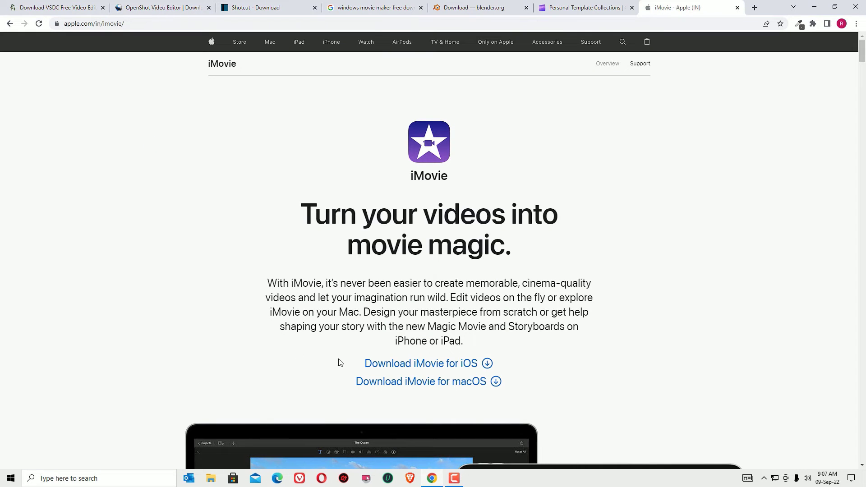
{"action": "mouse_move", "coordinate": [525, 376]}
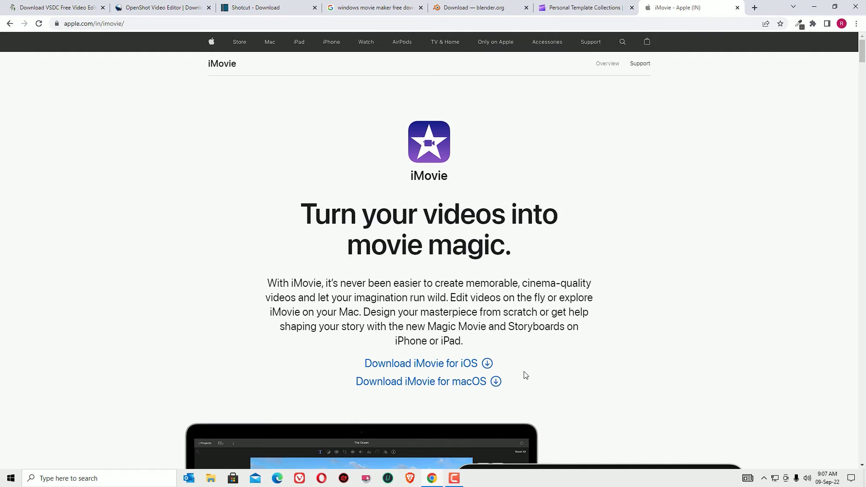
{"action": "scroll", "scroll_direction": "down", "scroll_amount": 3}
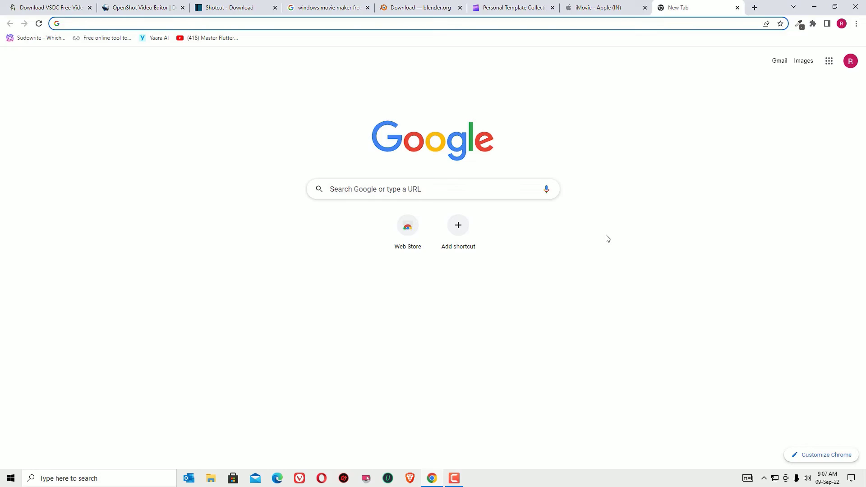
- Search 'lightworks download' and open the Lightworks home page at lwks.com
{"action": "type", "text": "lib/main.dart: Warning: Interpreting this as package URI, 'package:flutterwhatsapp/main.dart'."}
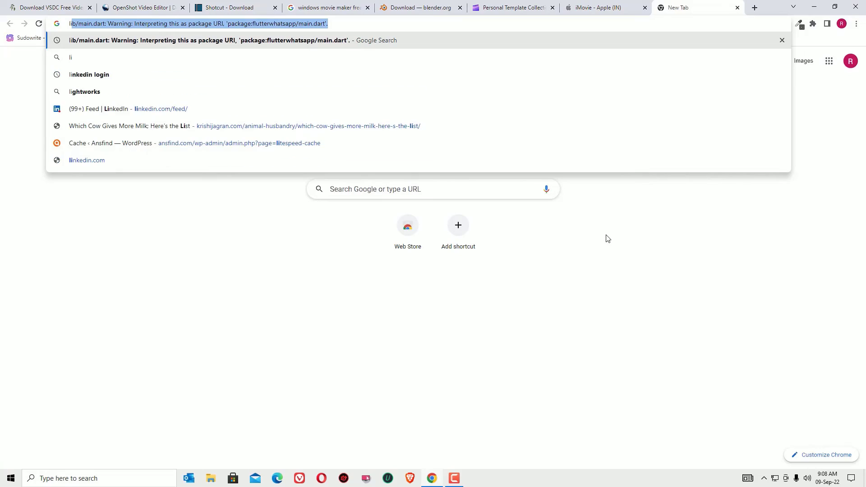
{"action": "type", "text": "lightworks"}
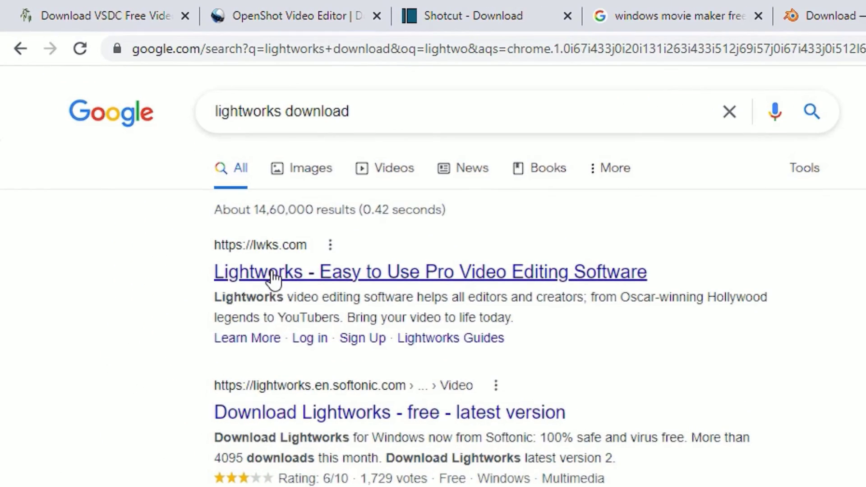
{"action": "left_click", "coordinate": [430, 271]}
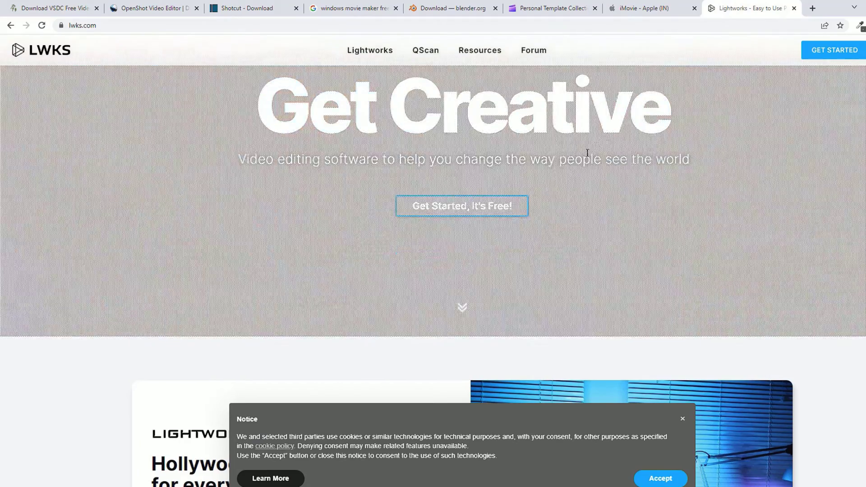
{"action": "scroll", "scroll_direction": "down", "scroll_amount": 3}
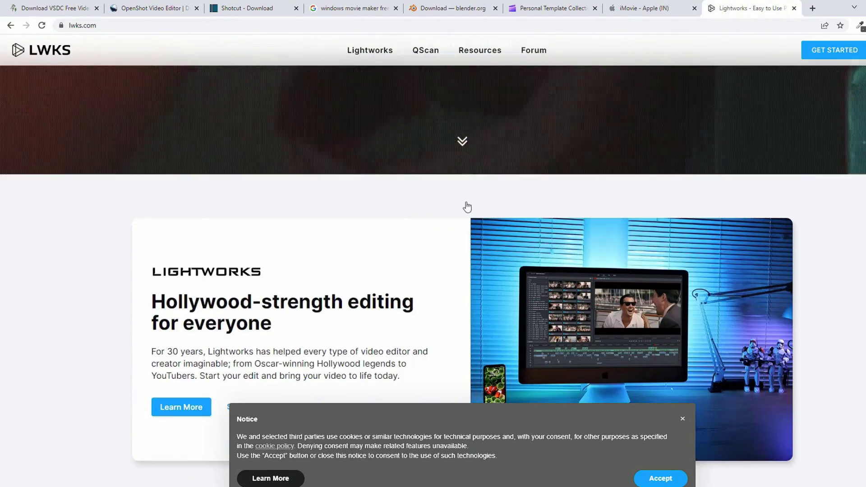